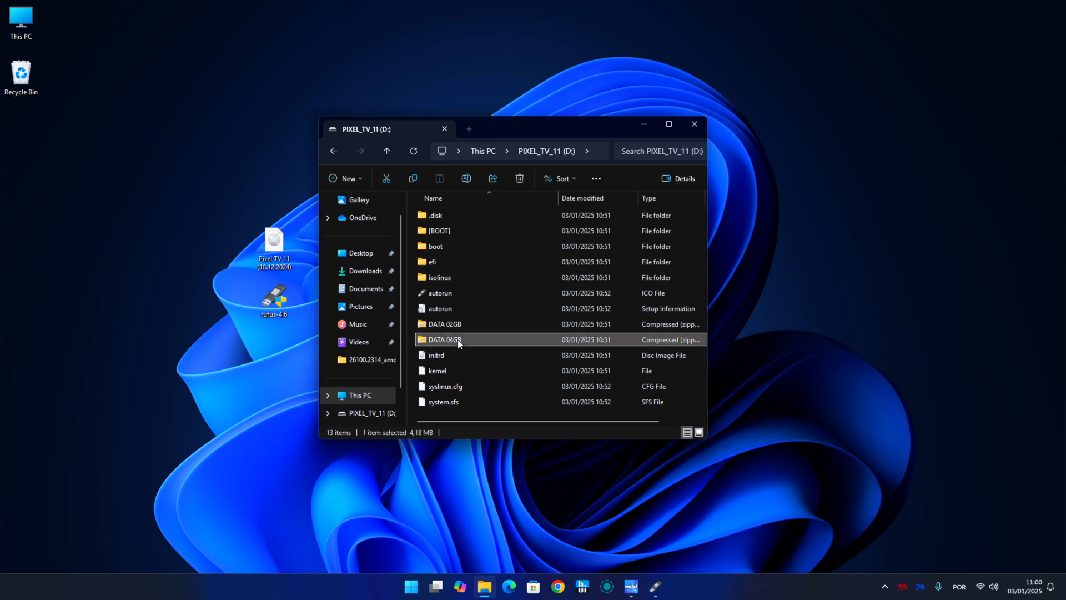
# Step: Extract the DATA 04GB archive into D:\, the PIXEL_TV_11 drive root
pyautogui.rightClick(444, 339)
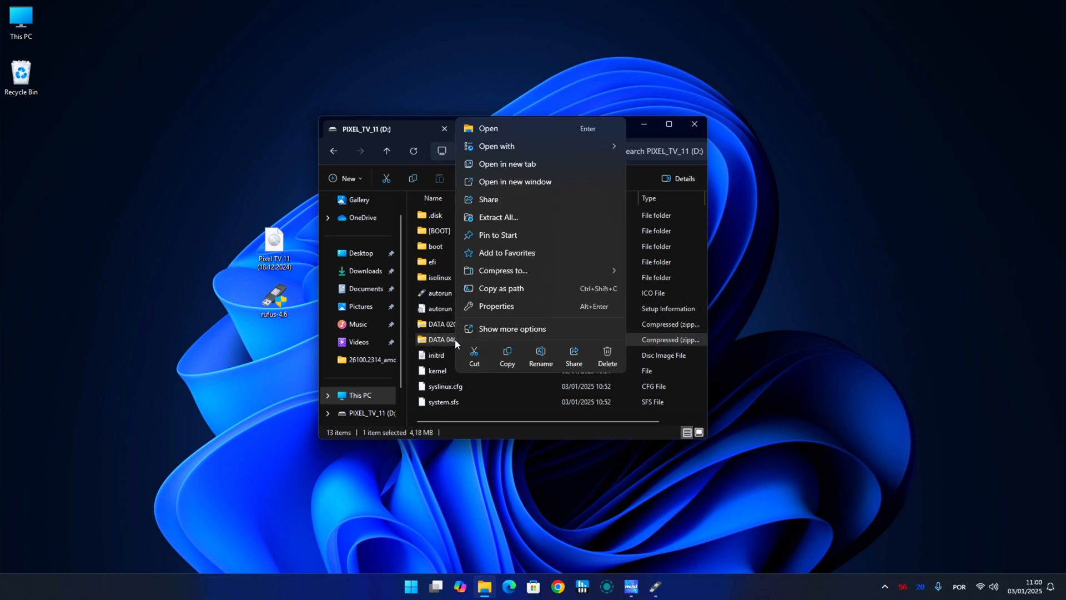
pyautogui.moveTo(499, 217)
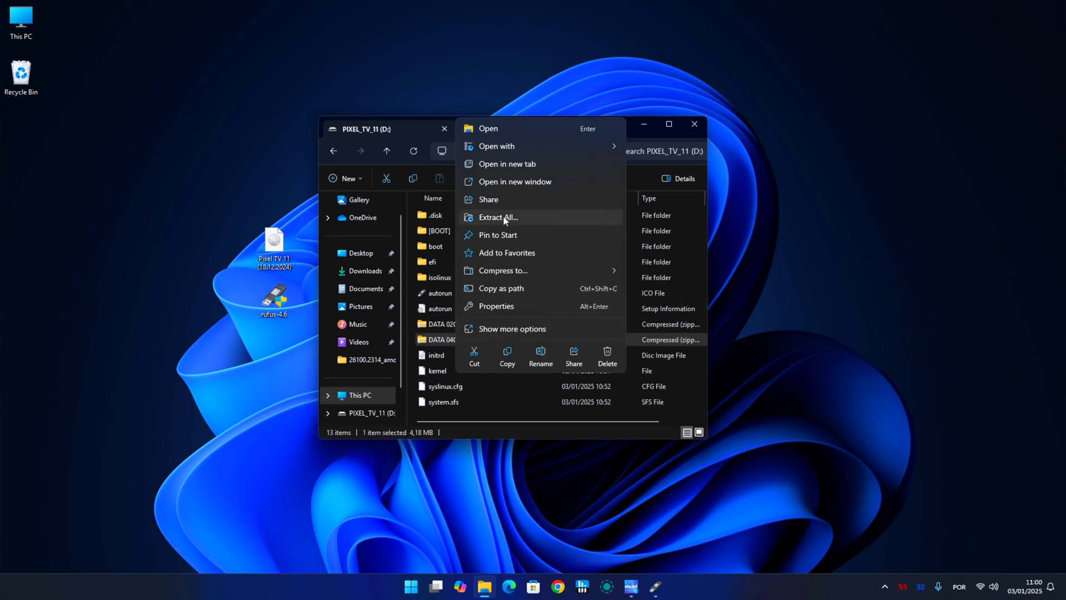
pyautogui.click(497, 217)
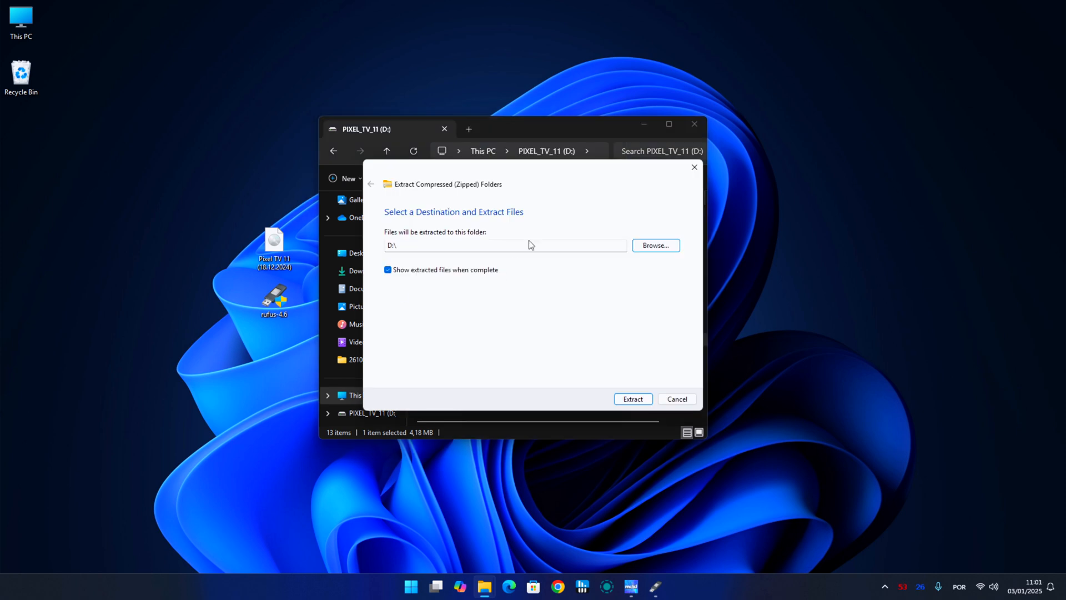
pyautogui.click(631, 398)
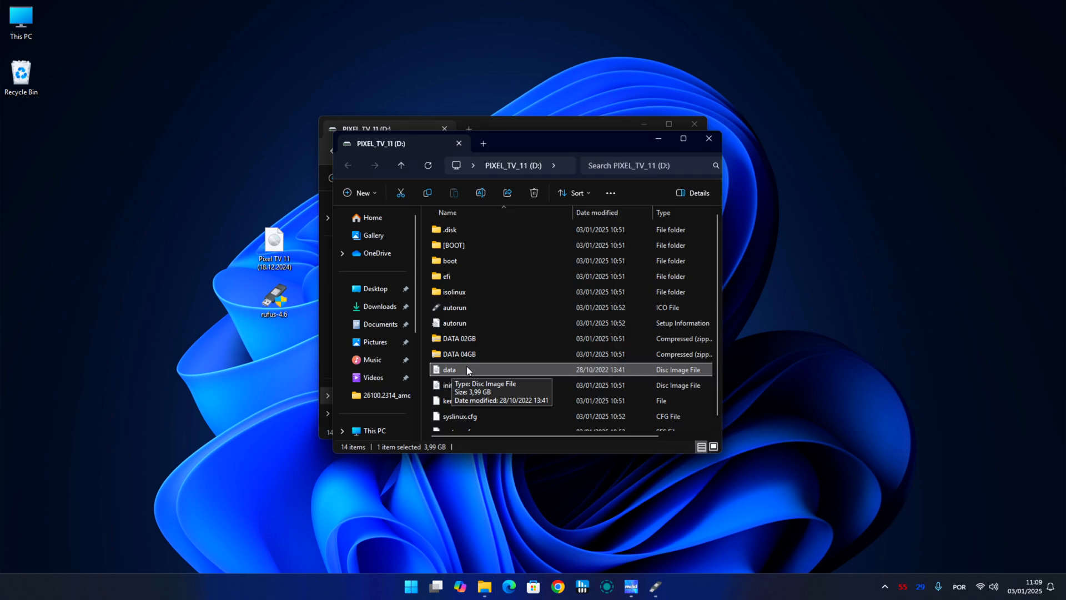
# Step: Permanently delete the DATA 02GB and DATA 04GB zip archives from the drive
pyautogui.click(459, 339)
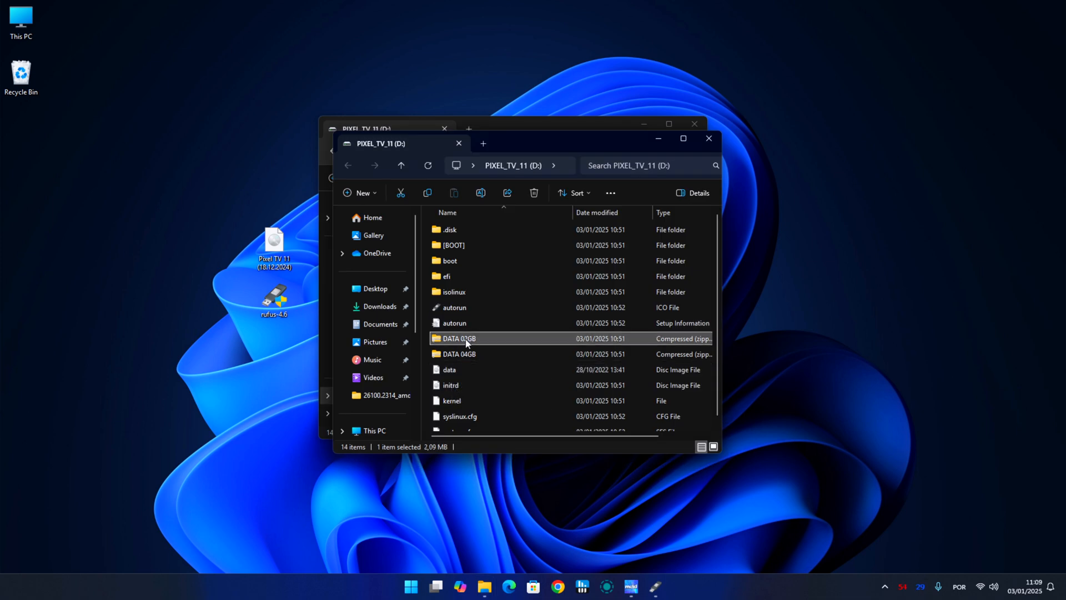
pyautogui.click(458, 354)
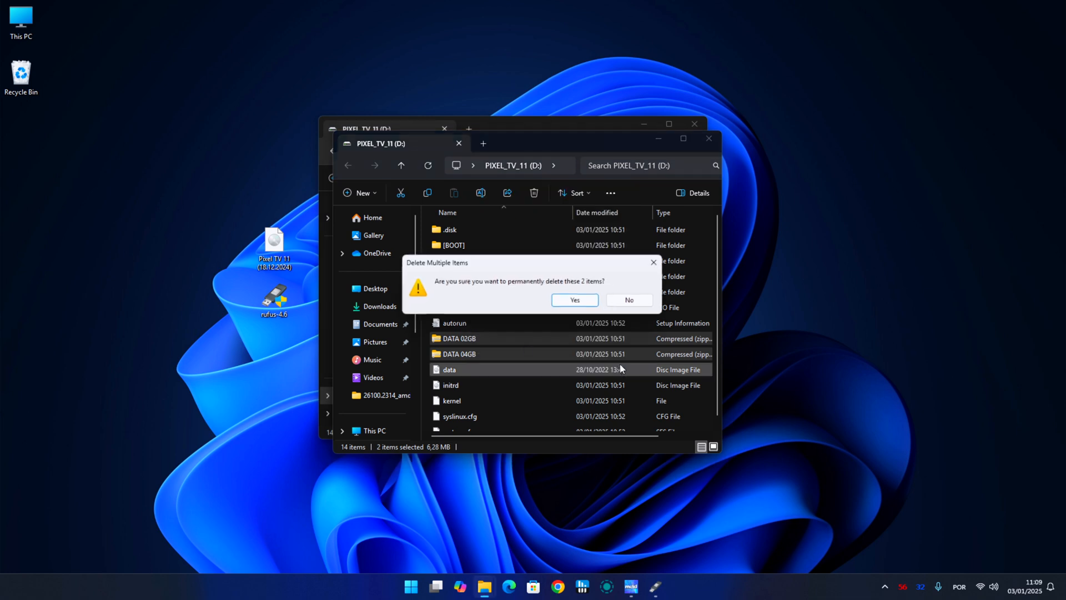
pyautogui.click(573, 300)
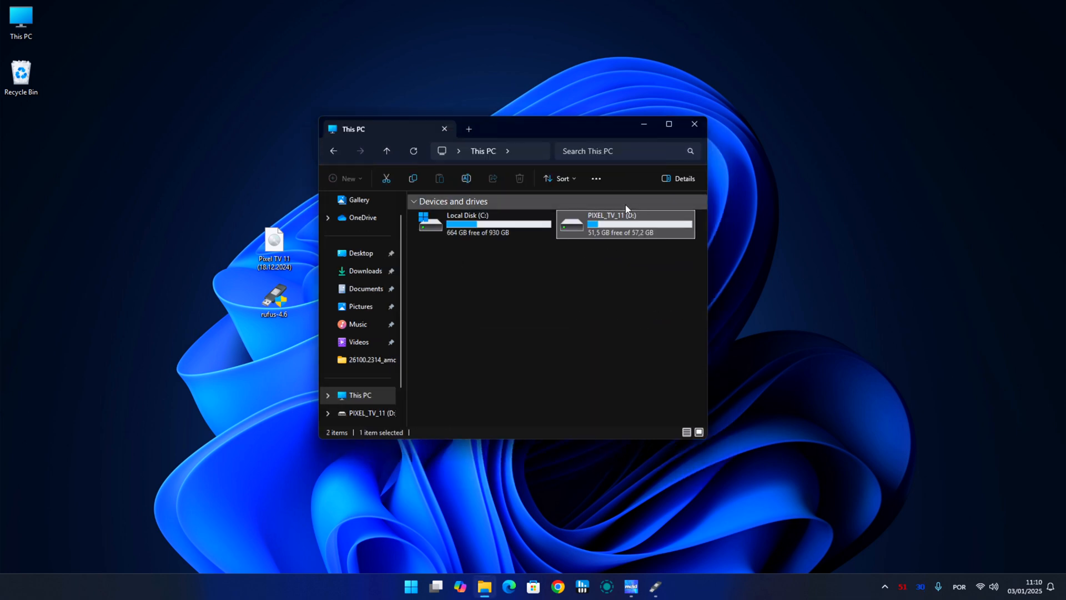
pyautogui.moveTo(574, 224)
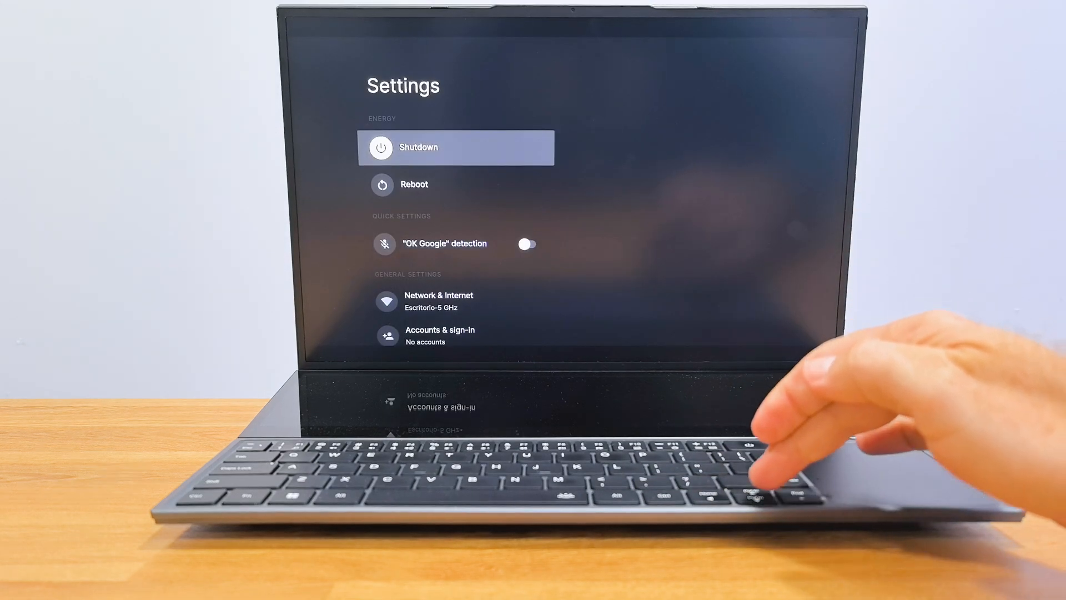
# Step: In Android TV Settings, open Network & Internet to list Wi-Fi networks
pyautogui.click(438, 300)
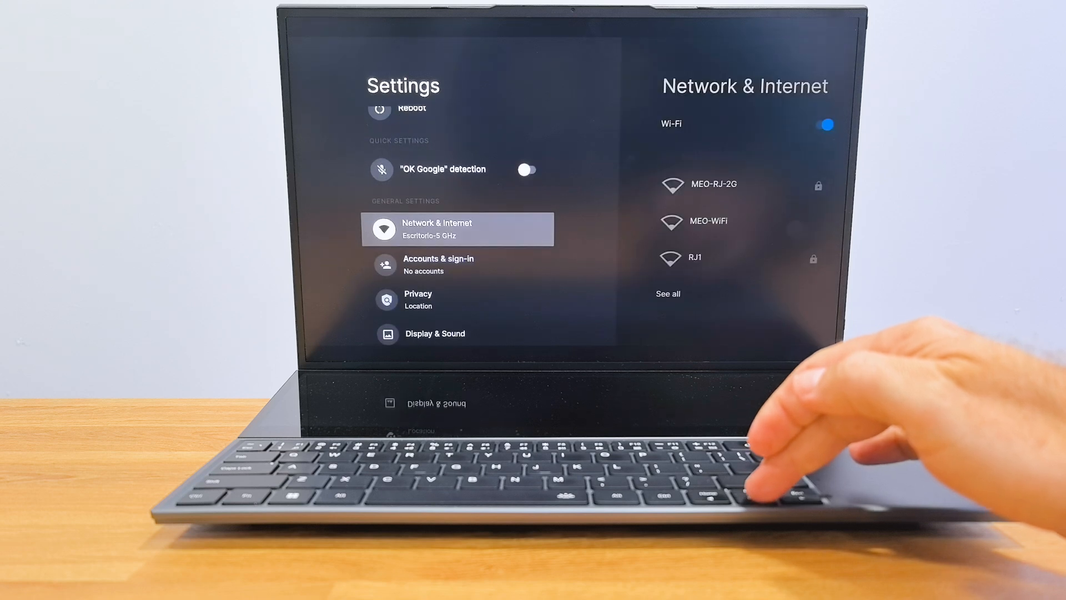